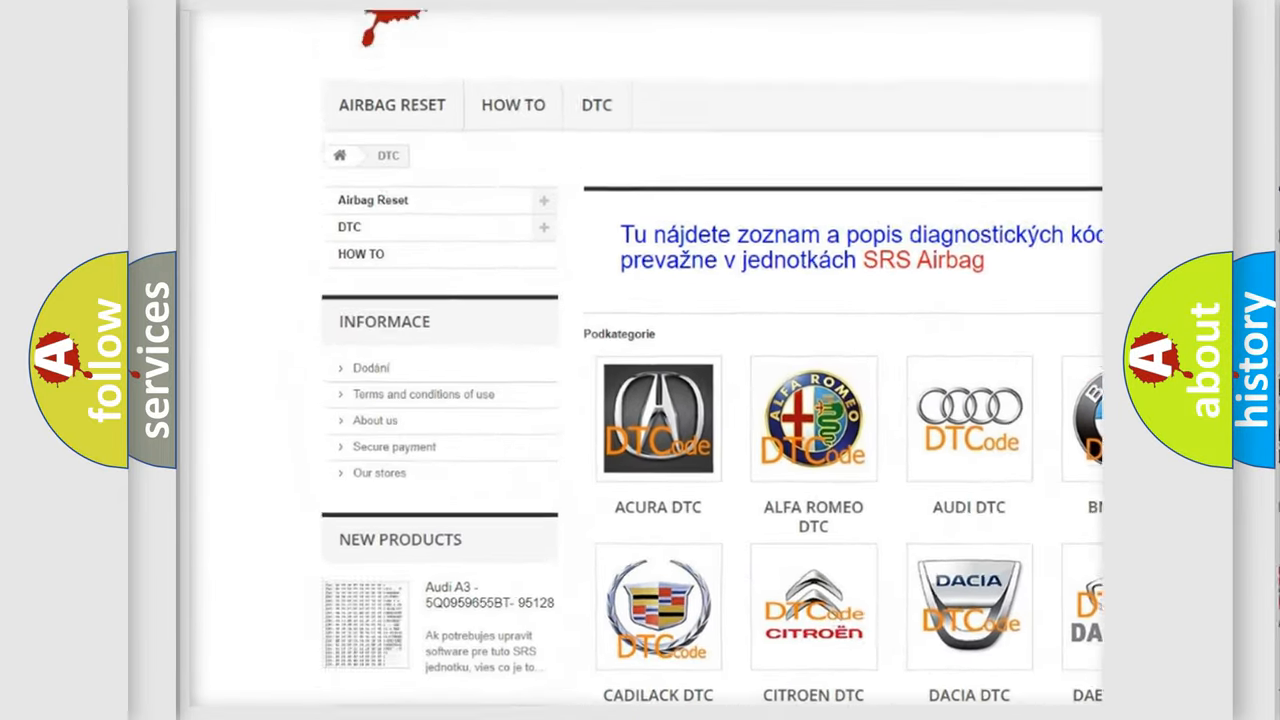
{"action": "scroll", "scroll_direction": "down", "scroll_amount": 3}
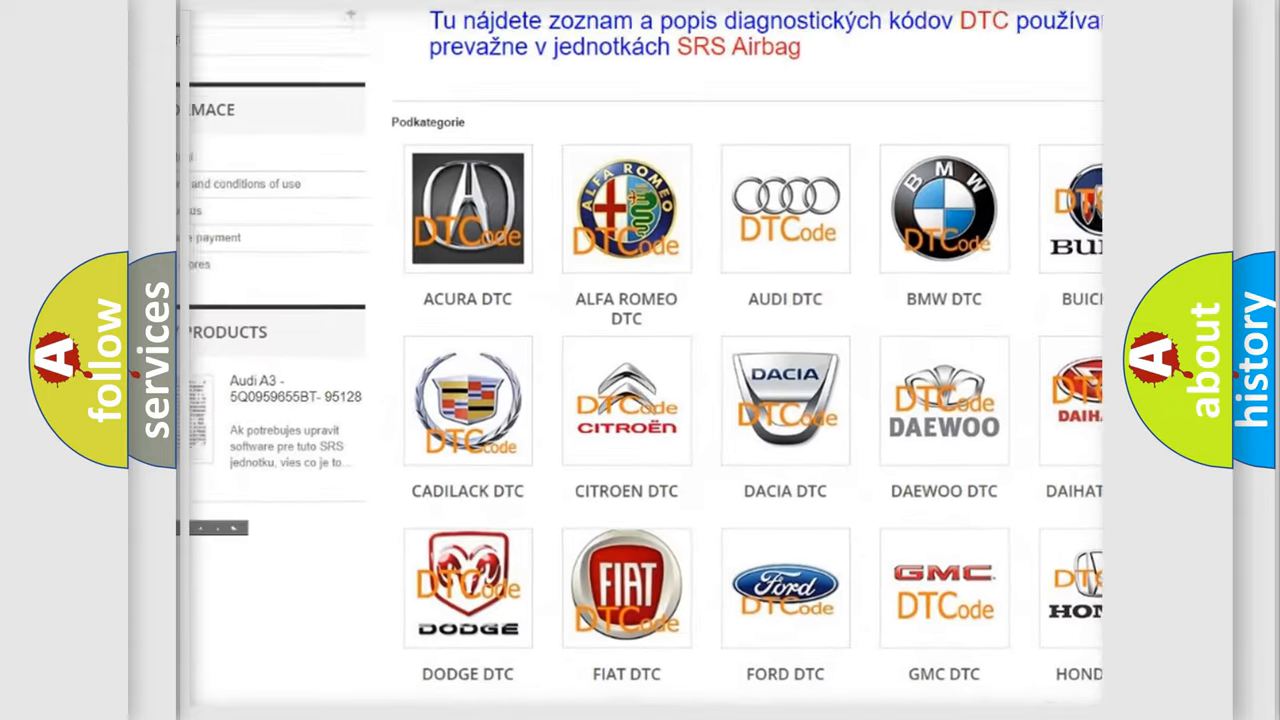
{"action": "scroll", "scroll_direction": "down", "scroll_amount": 3}
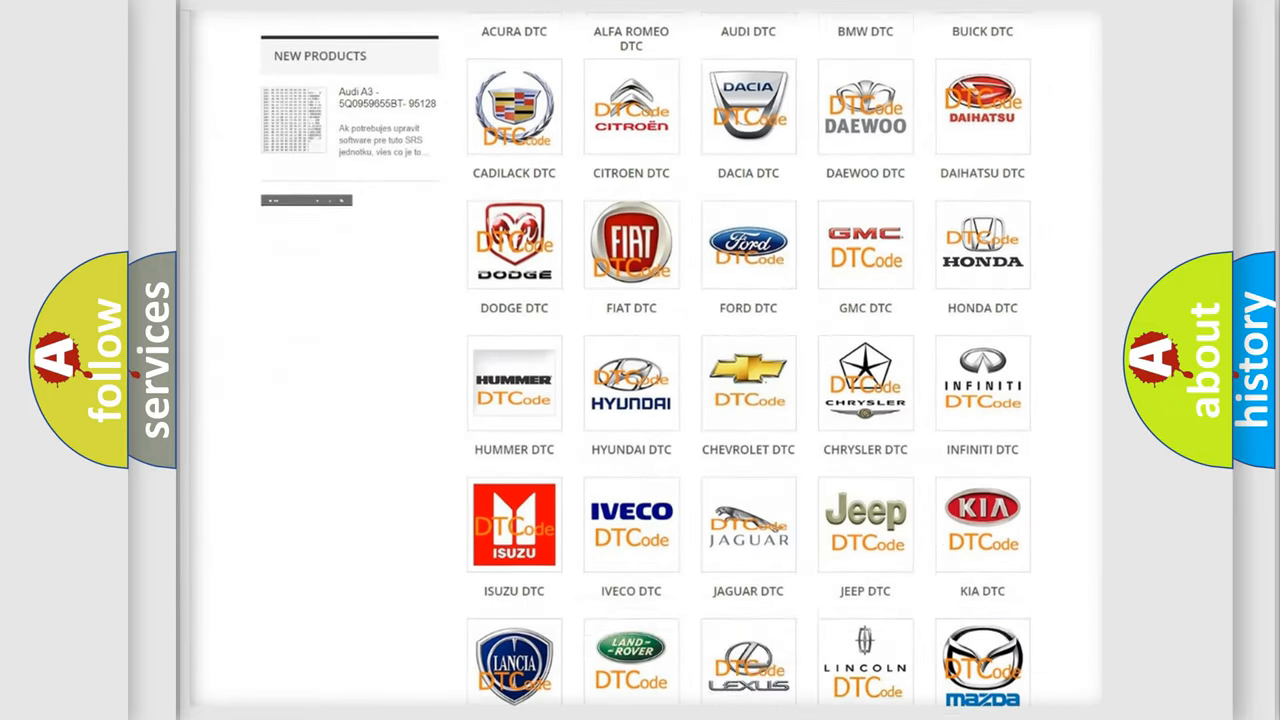
{"action": "scroll", "scroll_direction": "down", "scroll_amount": 3}
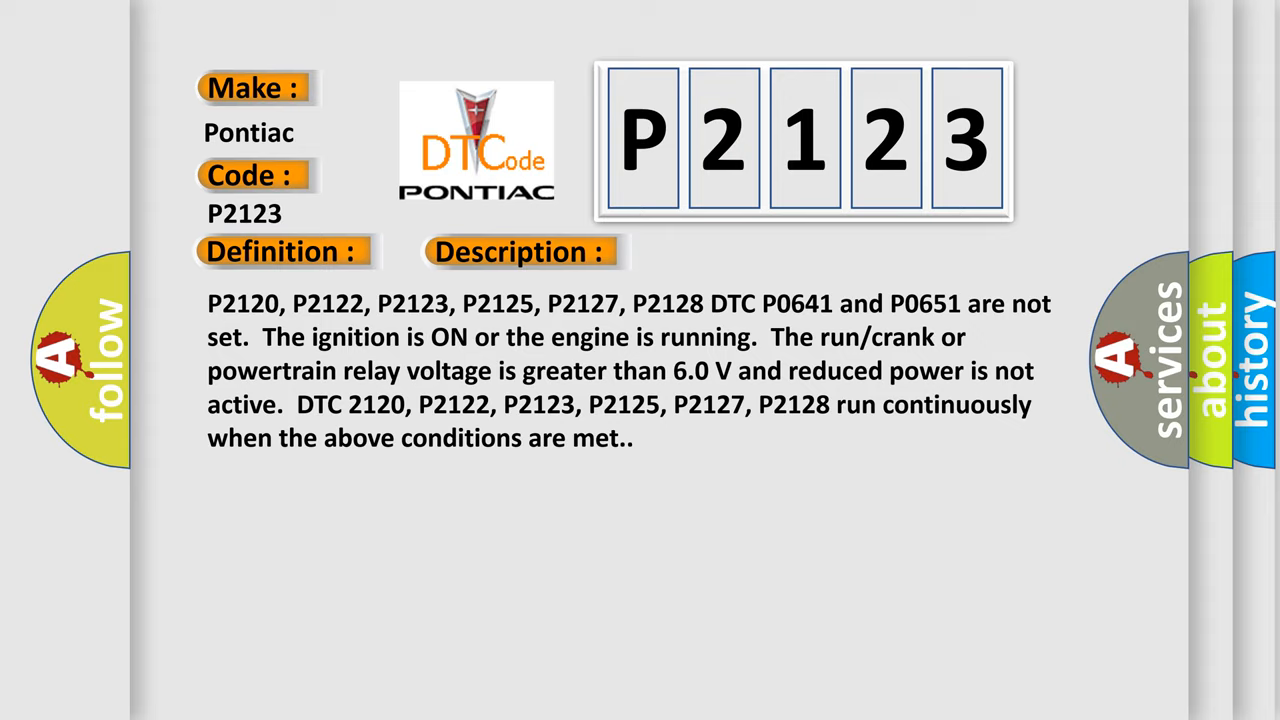
{"action": "left_click", "coordinate": [734, 252]}
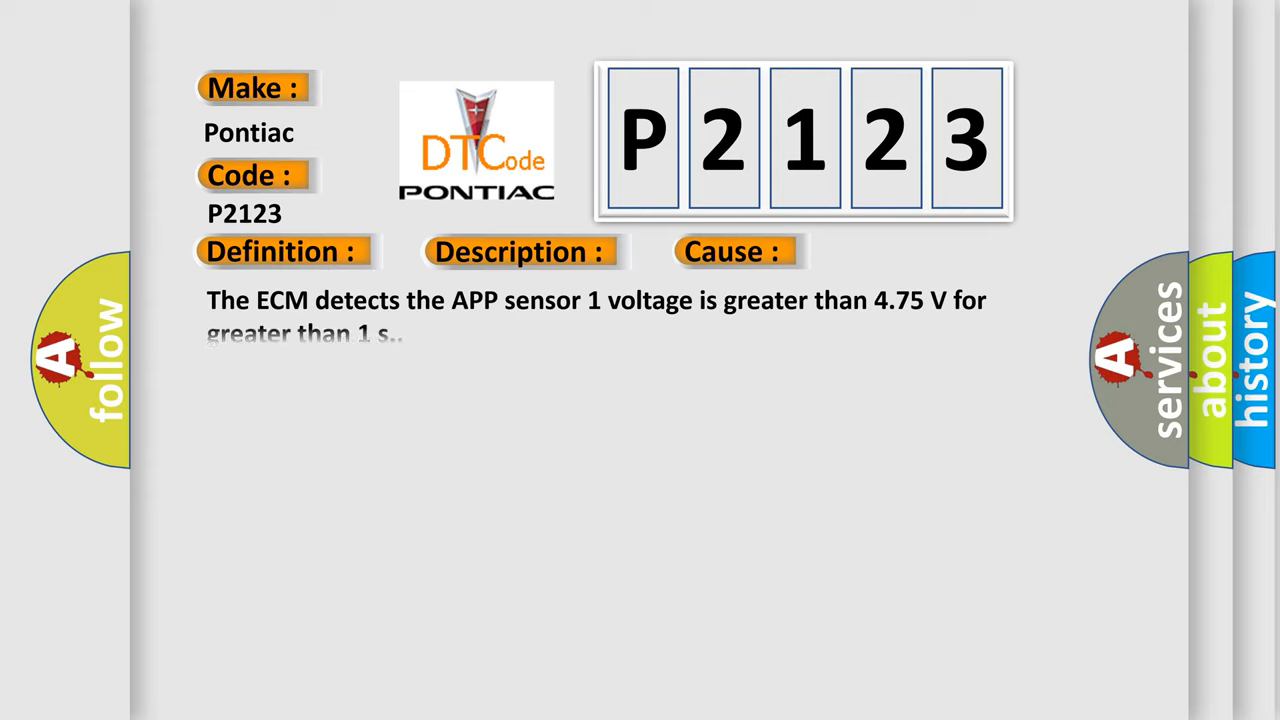